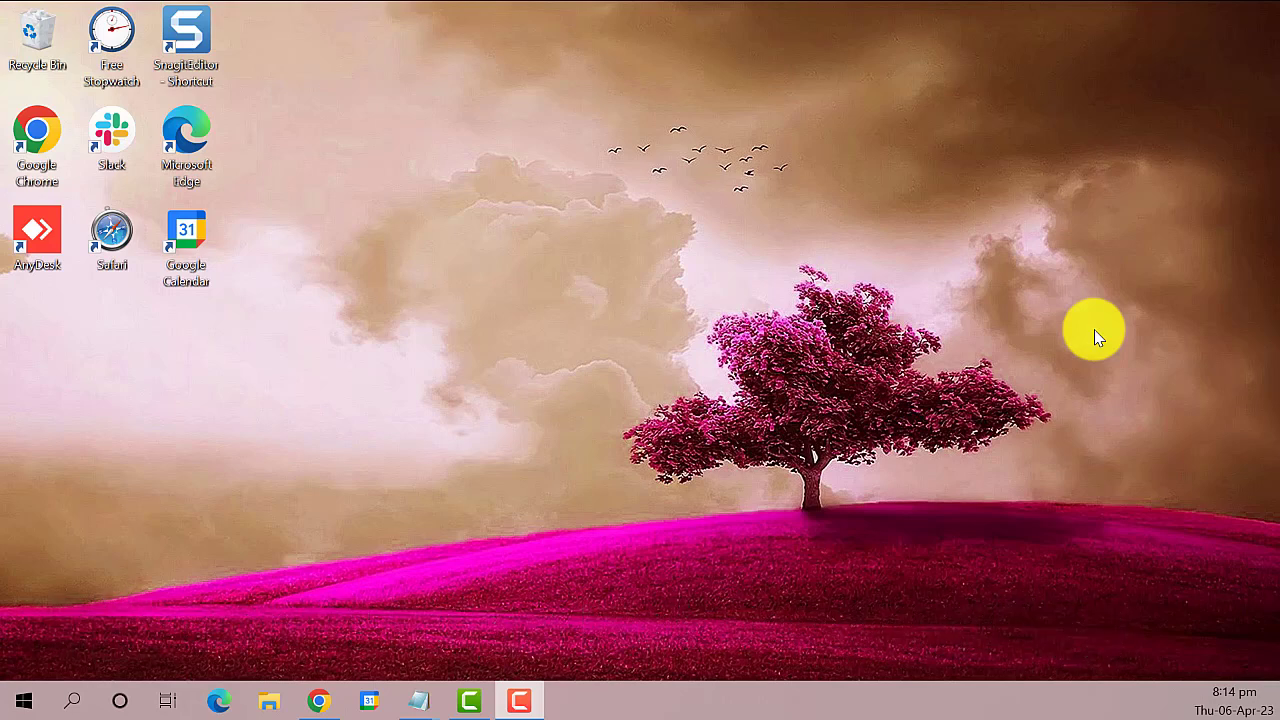
mouse_move(288, 104)
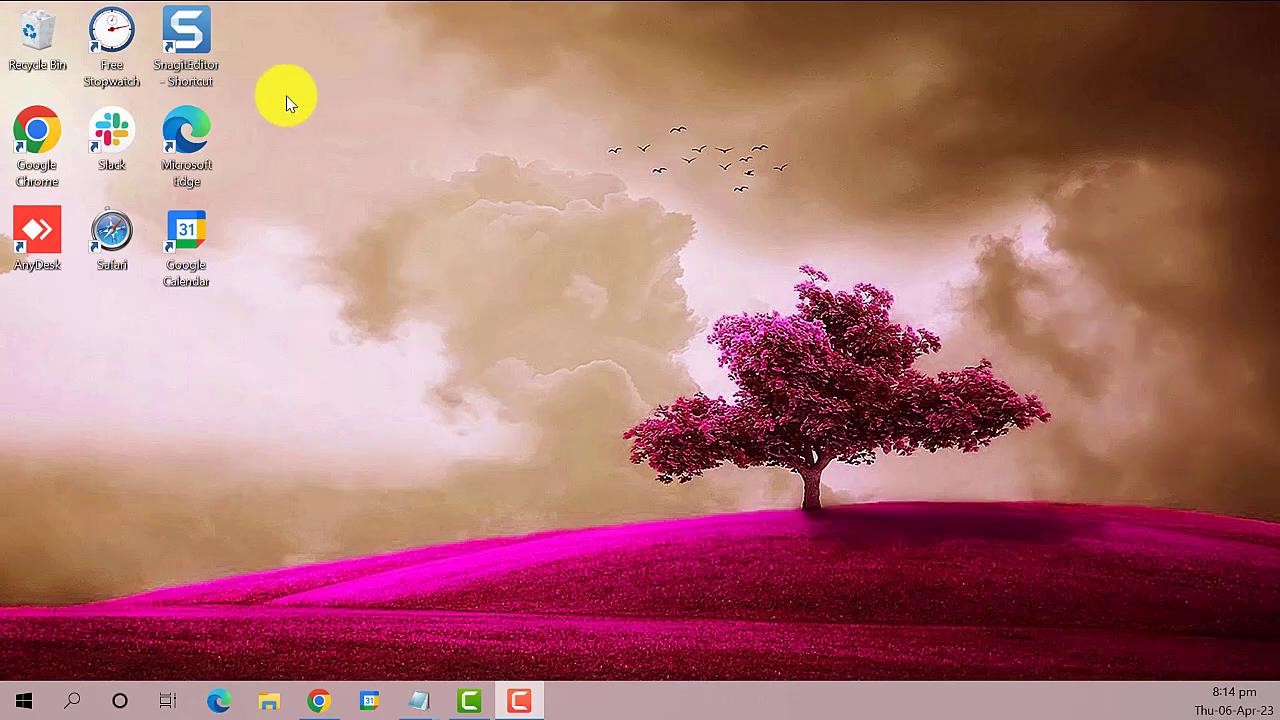
mouse_move(244, 140)
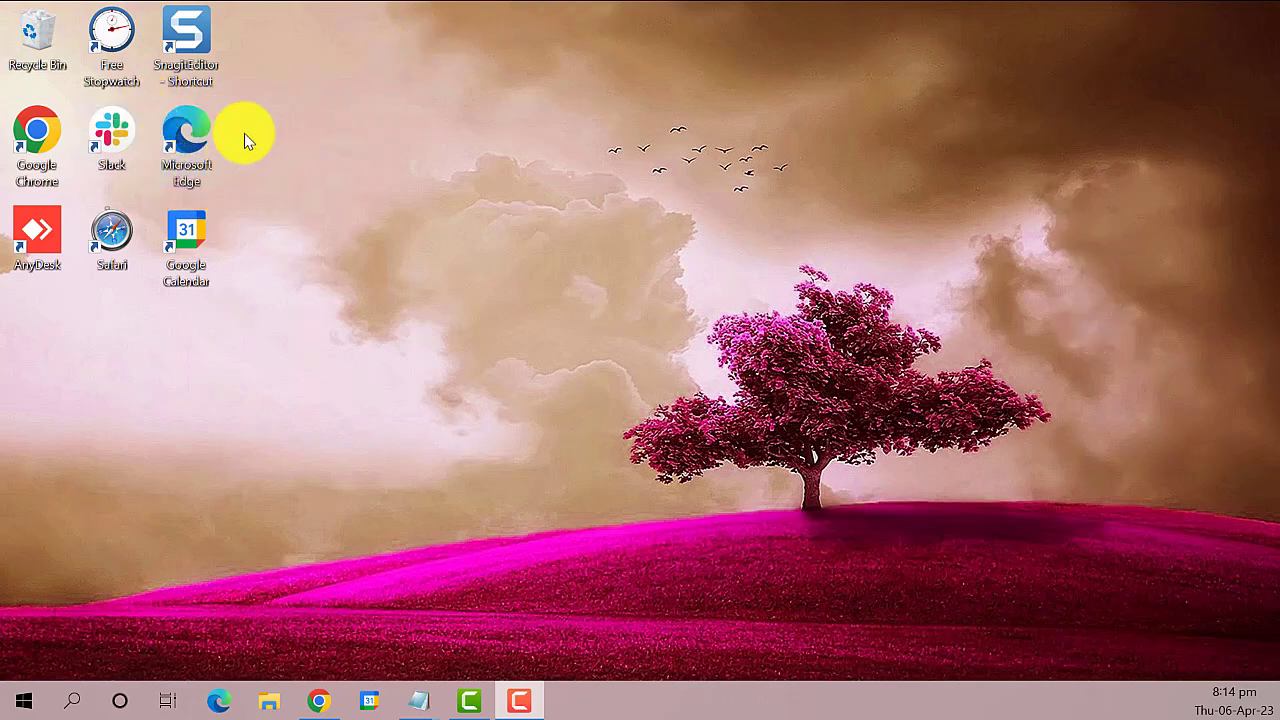
Step: Launch Edge and go to Settings, scrolling the sidebar toward Reset settings
left_click(186, 140)
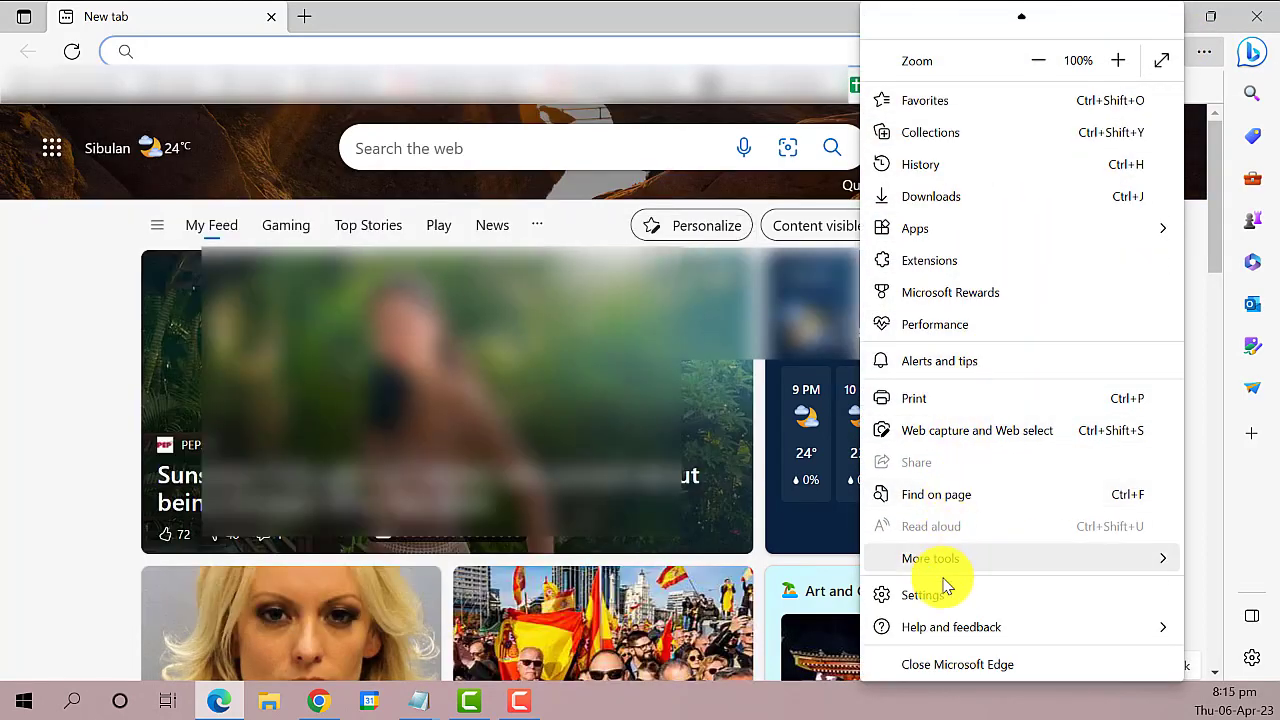
mouse_move(916, 596)
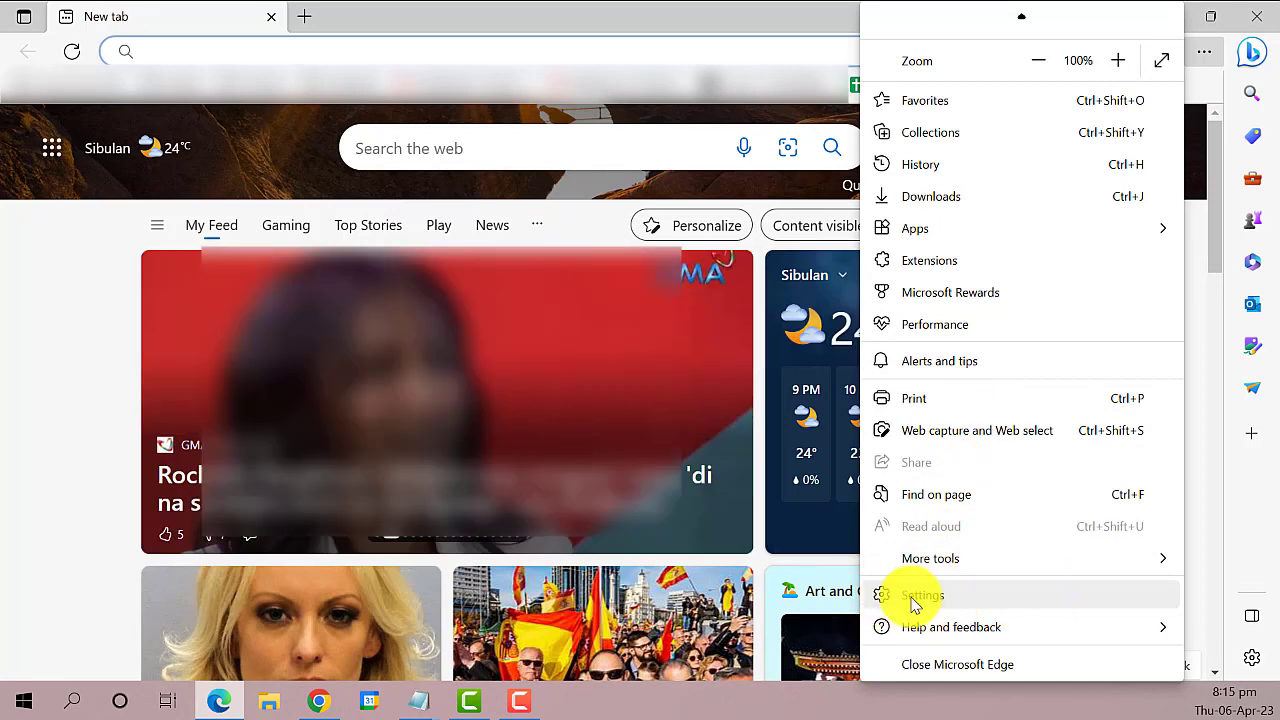
left_click(922, 594)
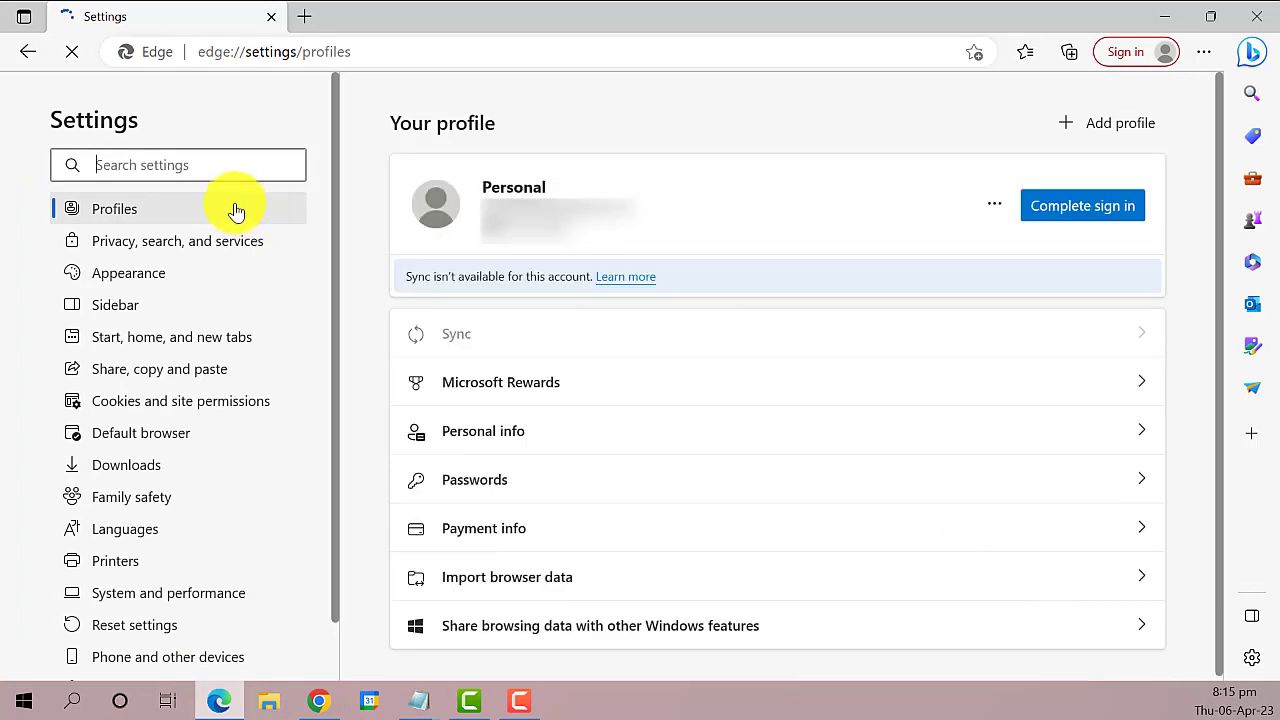
scroll("down", 3)
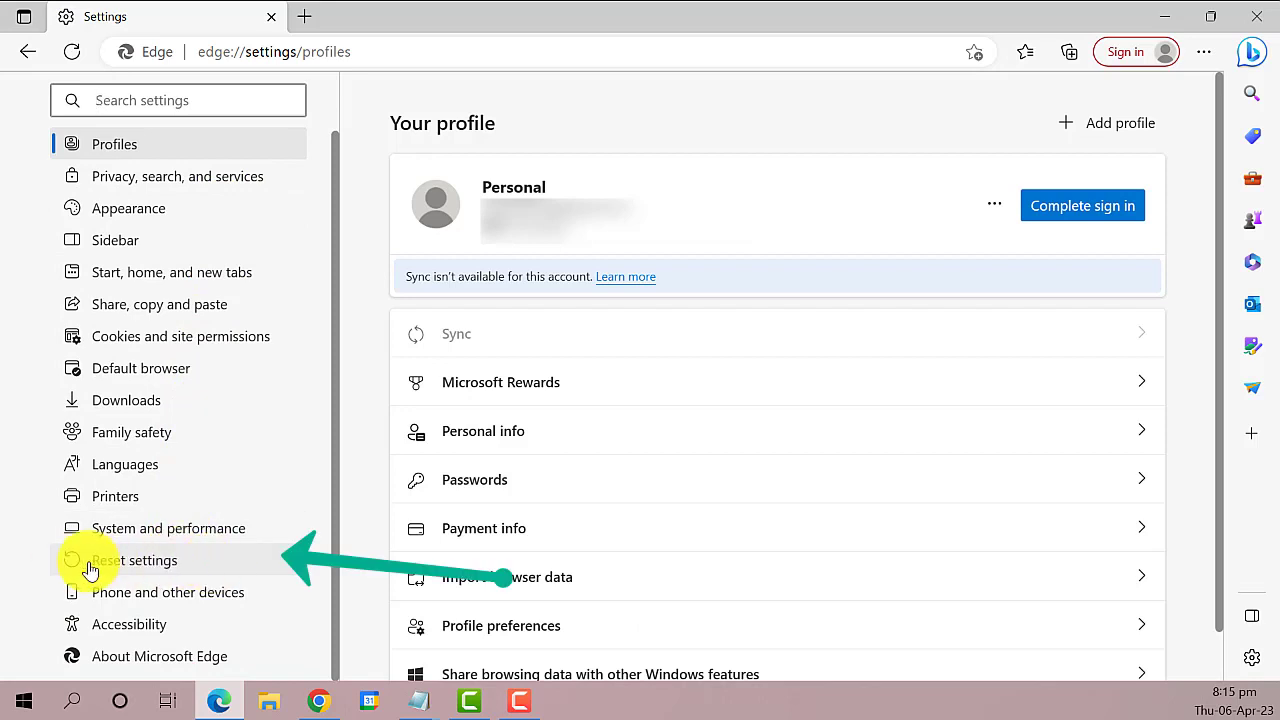
mouse_move(210, 560)
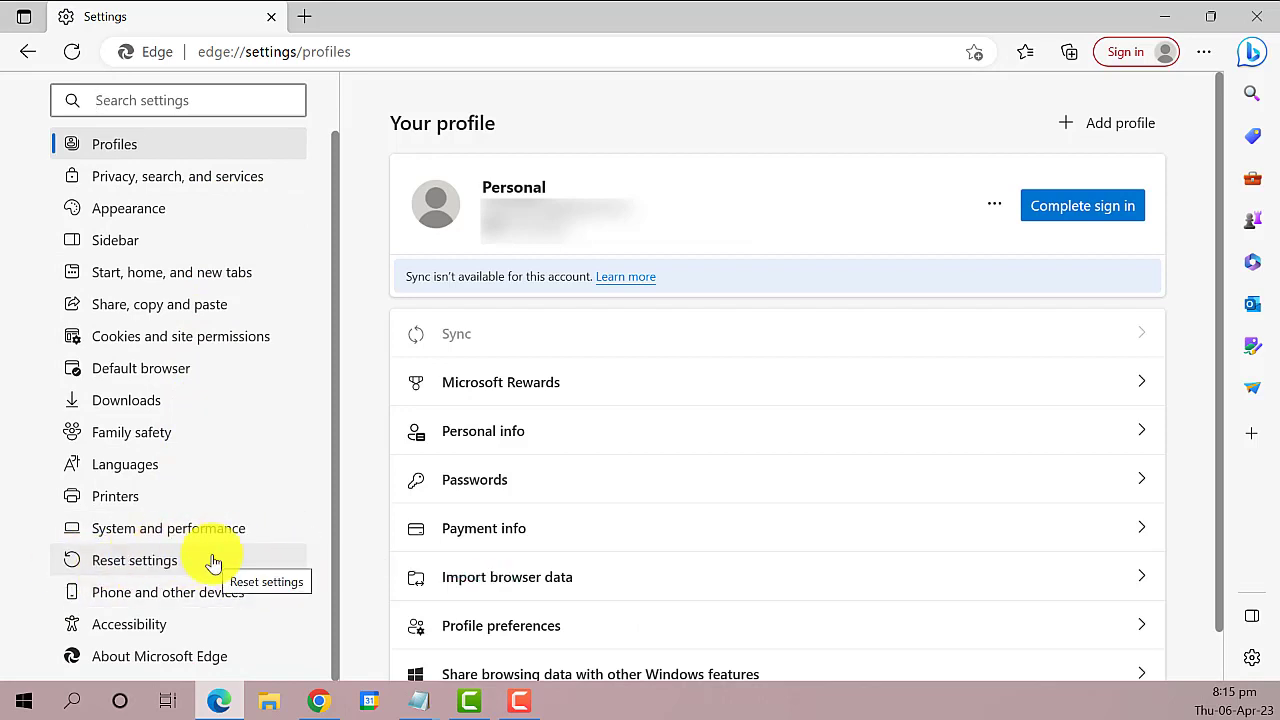
Step: Reset Edge via Reset settings > Restore settings to default values and confirm
left_click(134, 560)
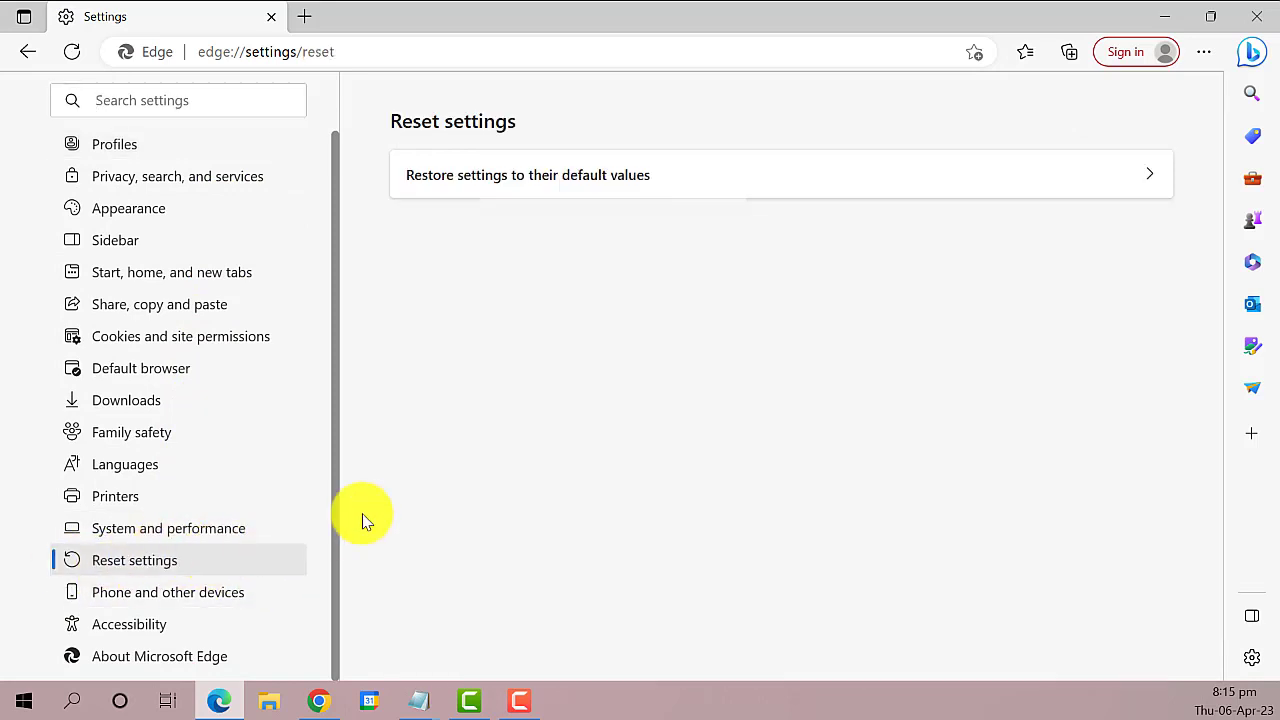
mouse_move(620, 262)
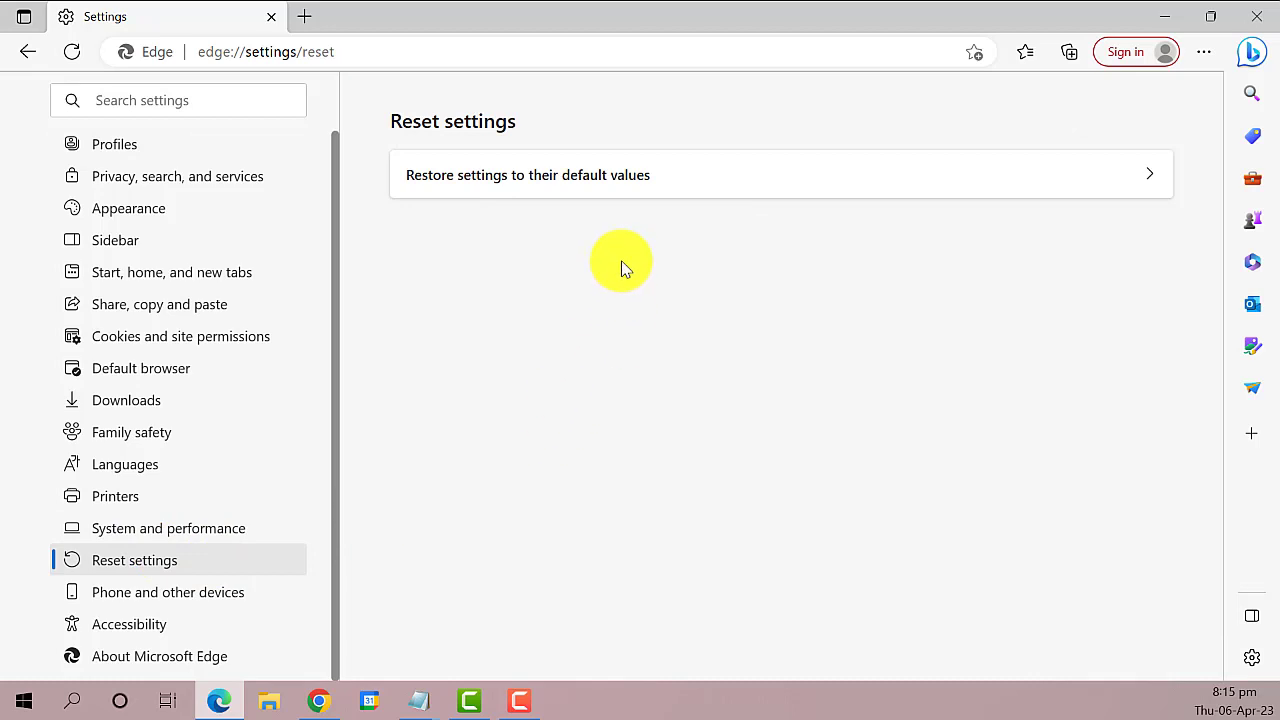
mouse_move(420, 190)
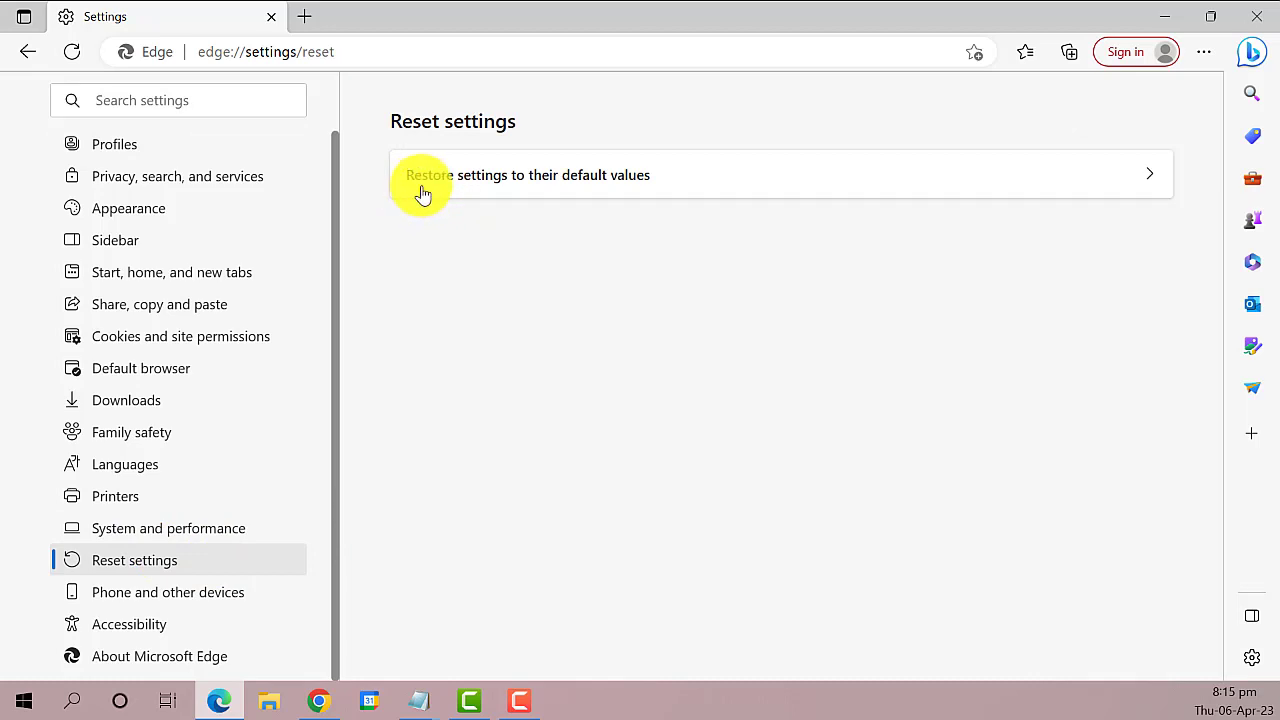
left_click(528, 174)
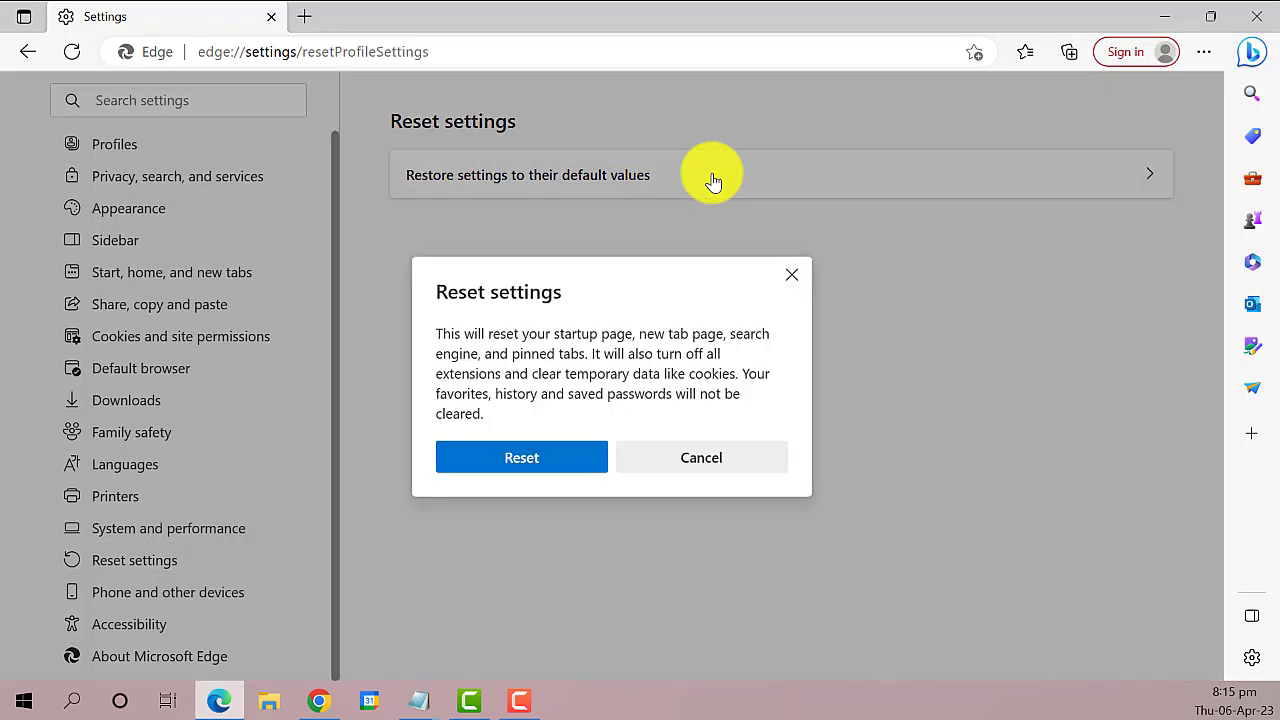
mouse_move(452, 360)
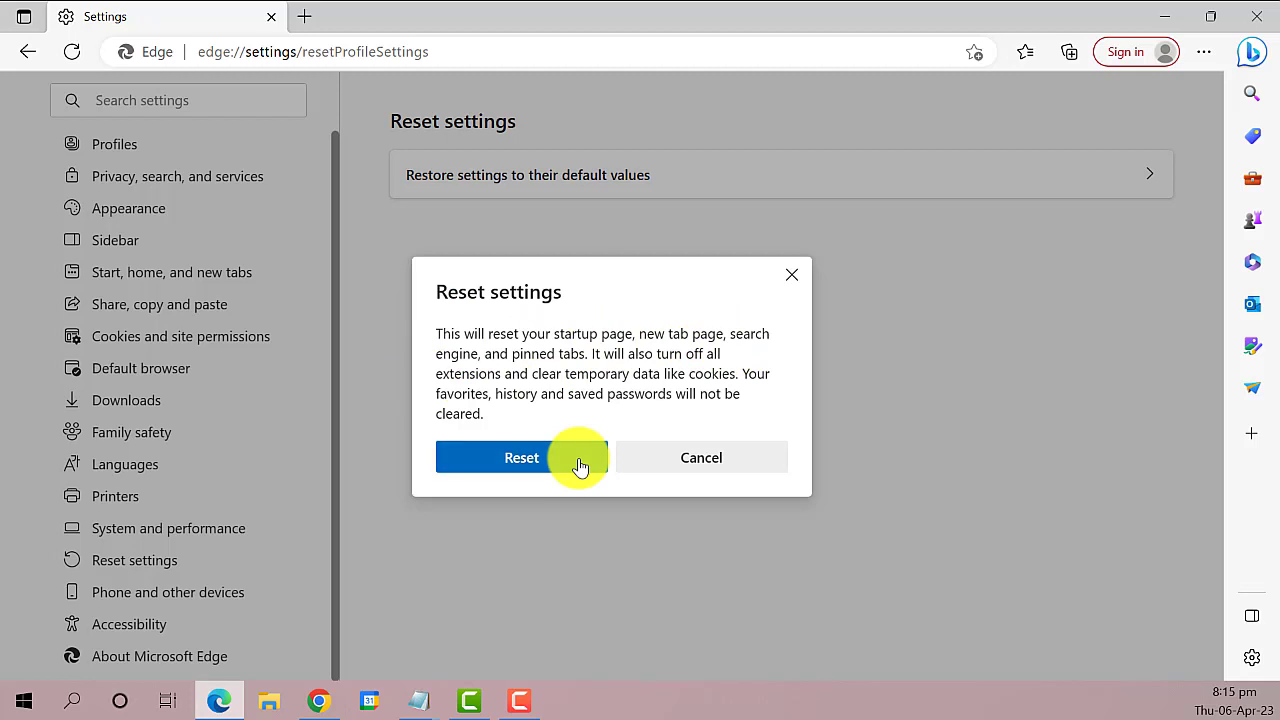
left_click(520, 456)
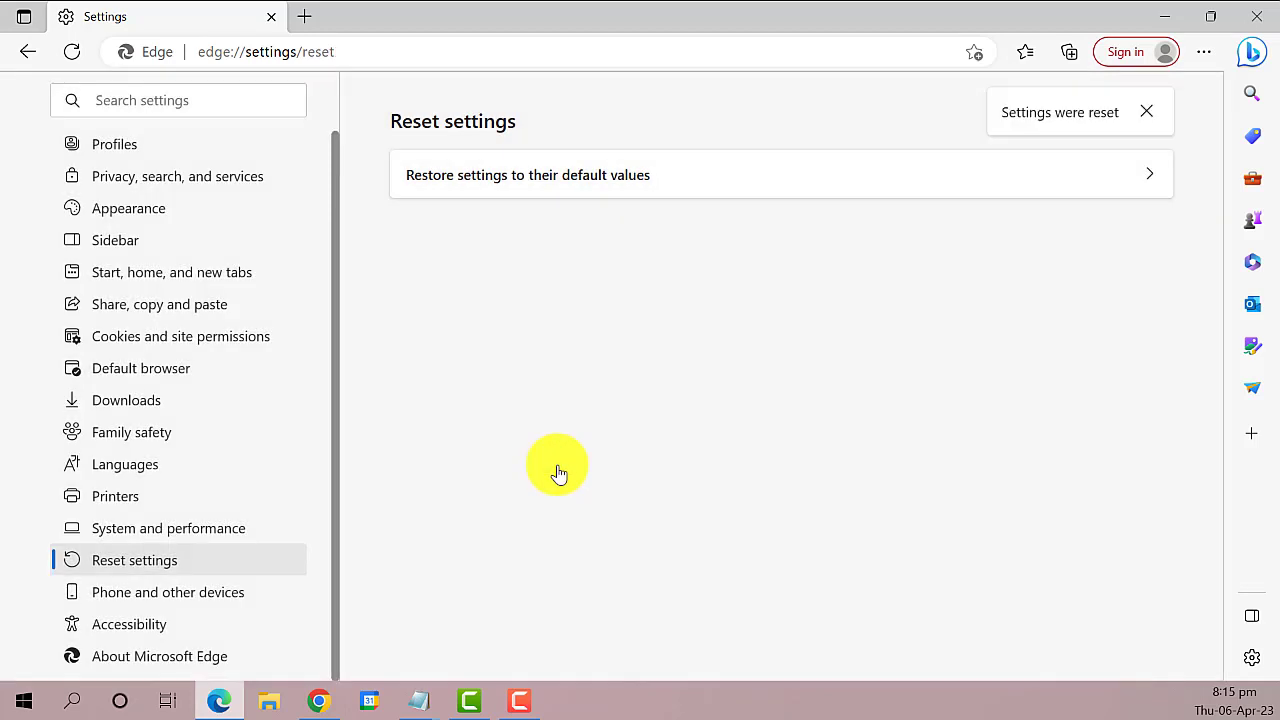
mouse_move(1044, 84)
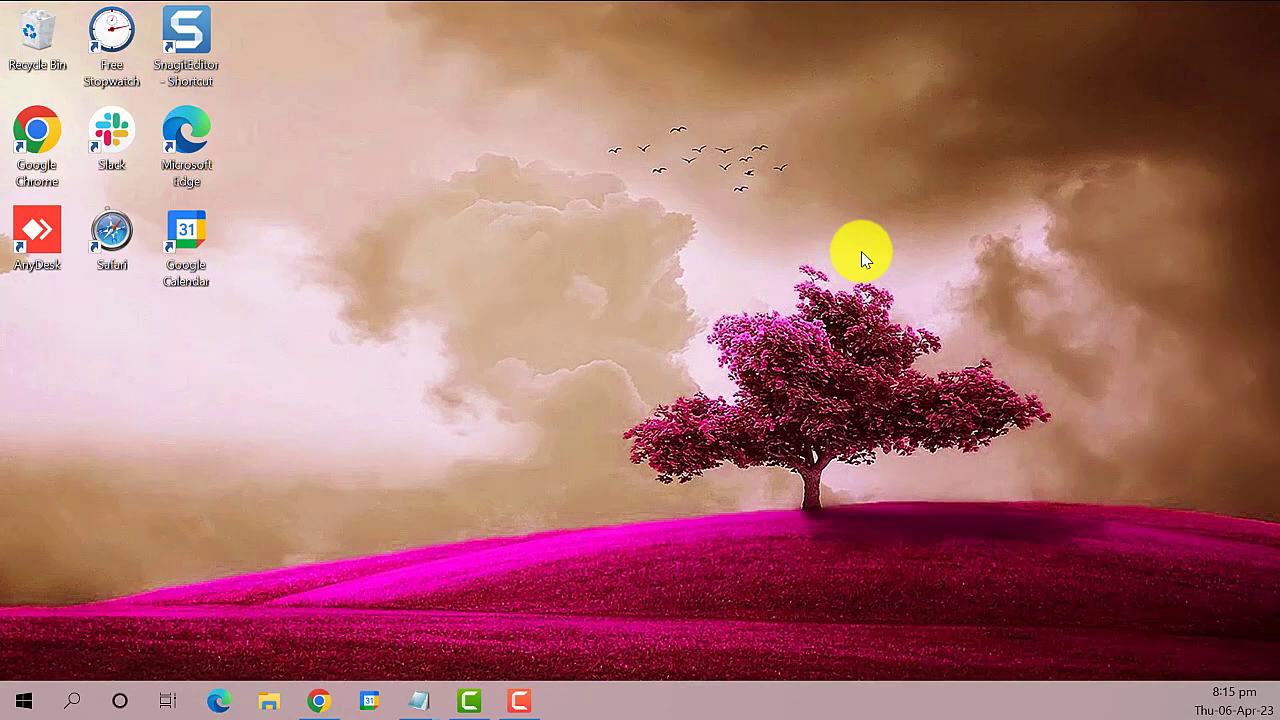
mouse_move(482, 148)
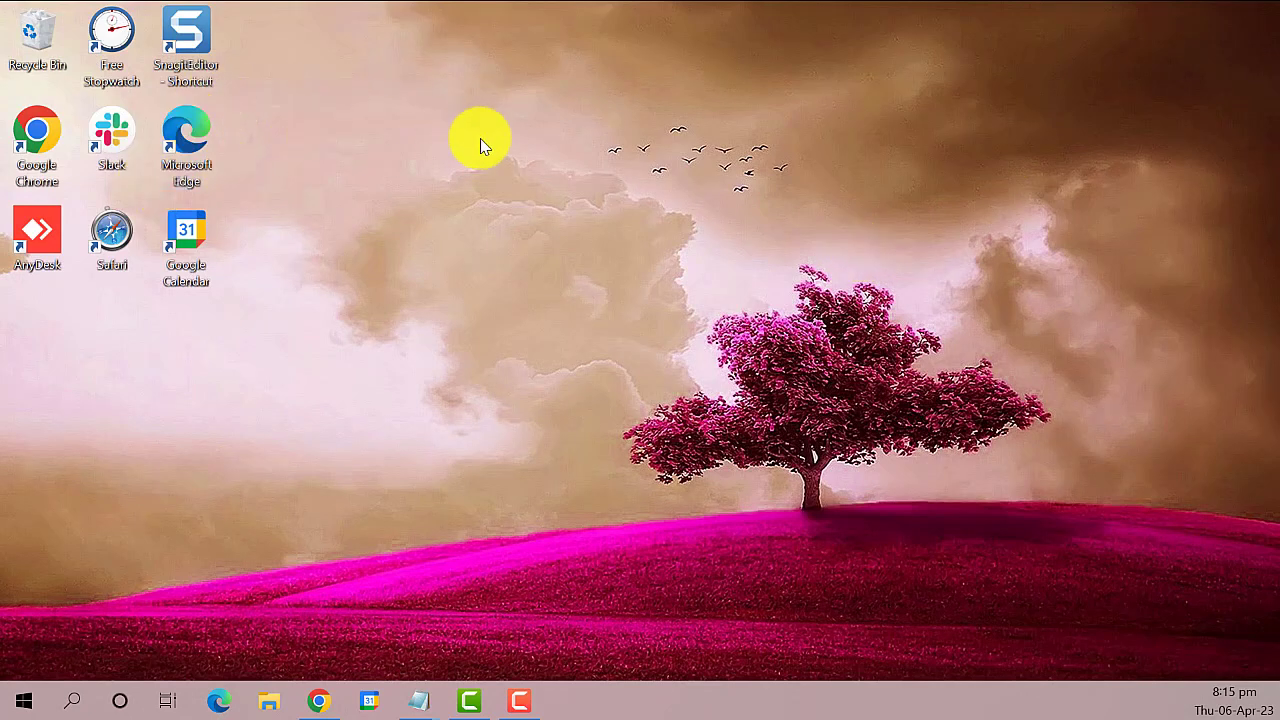
mouse_move(696, 178)
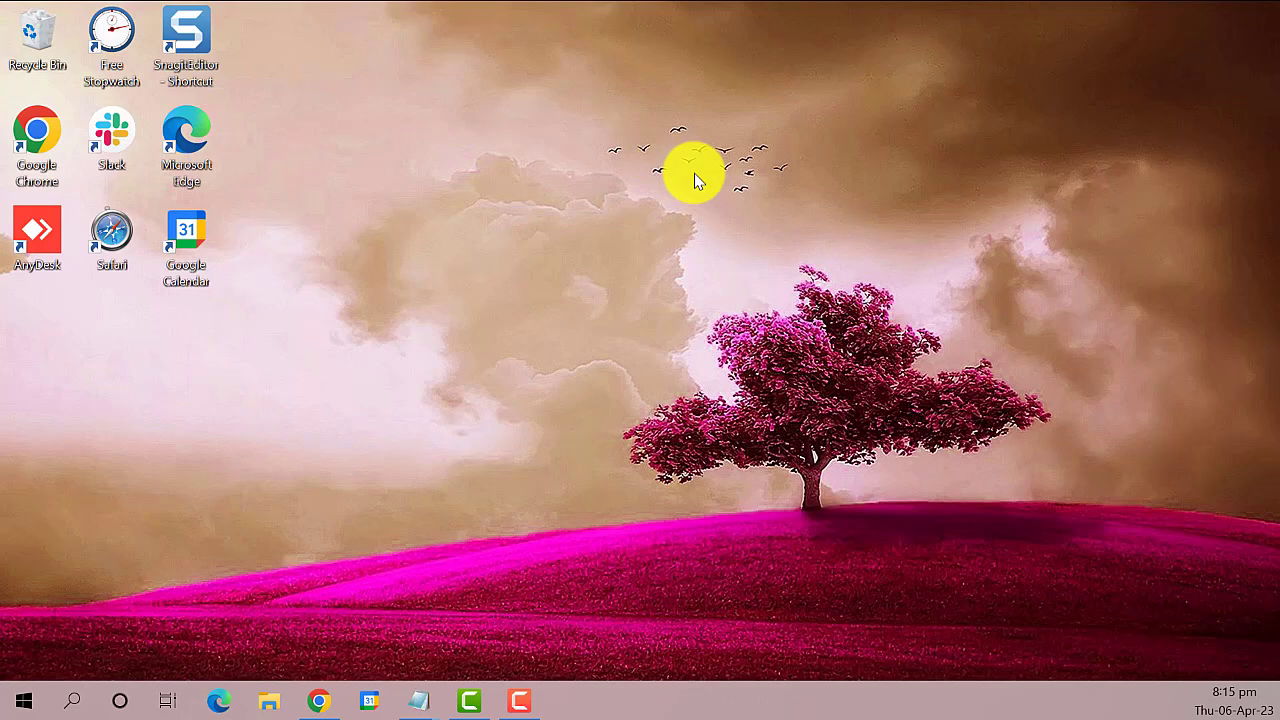
mouse_move(40, 692)
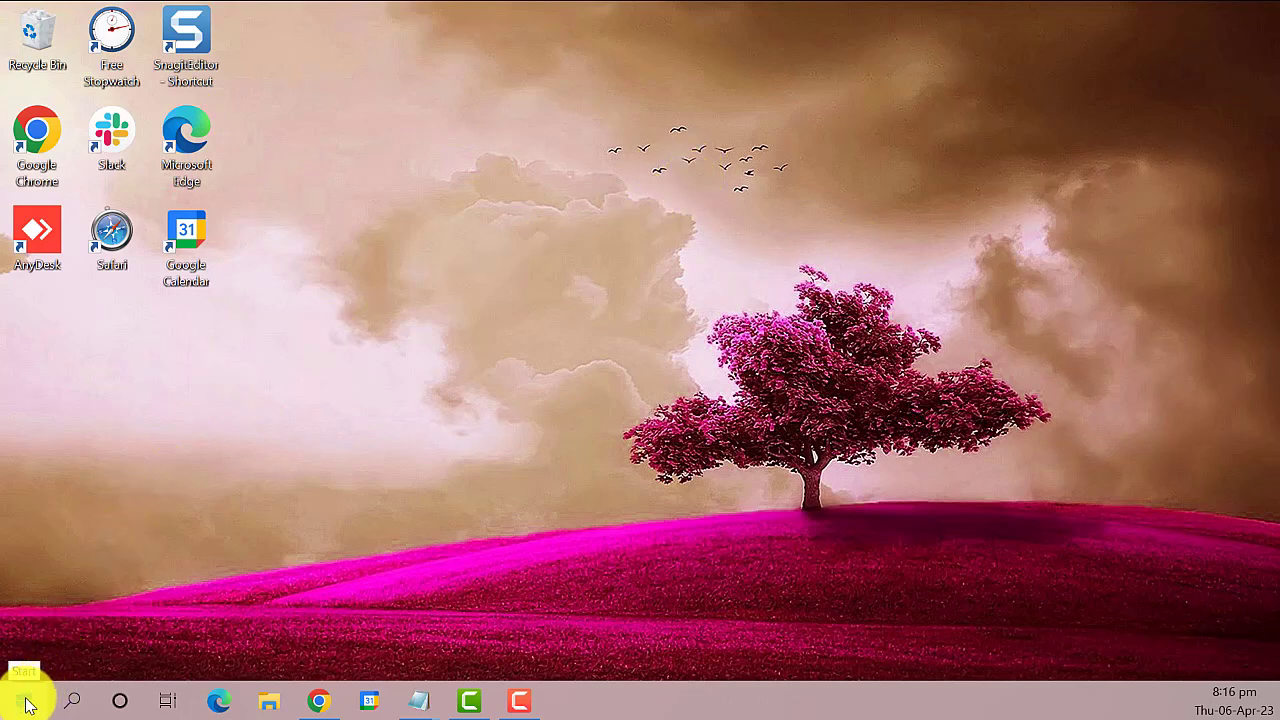
Step: Reach Windows Settings from the Start button's quick tools menu
right_click(20, 700)
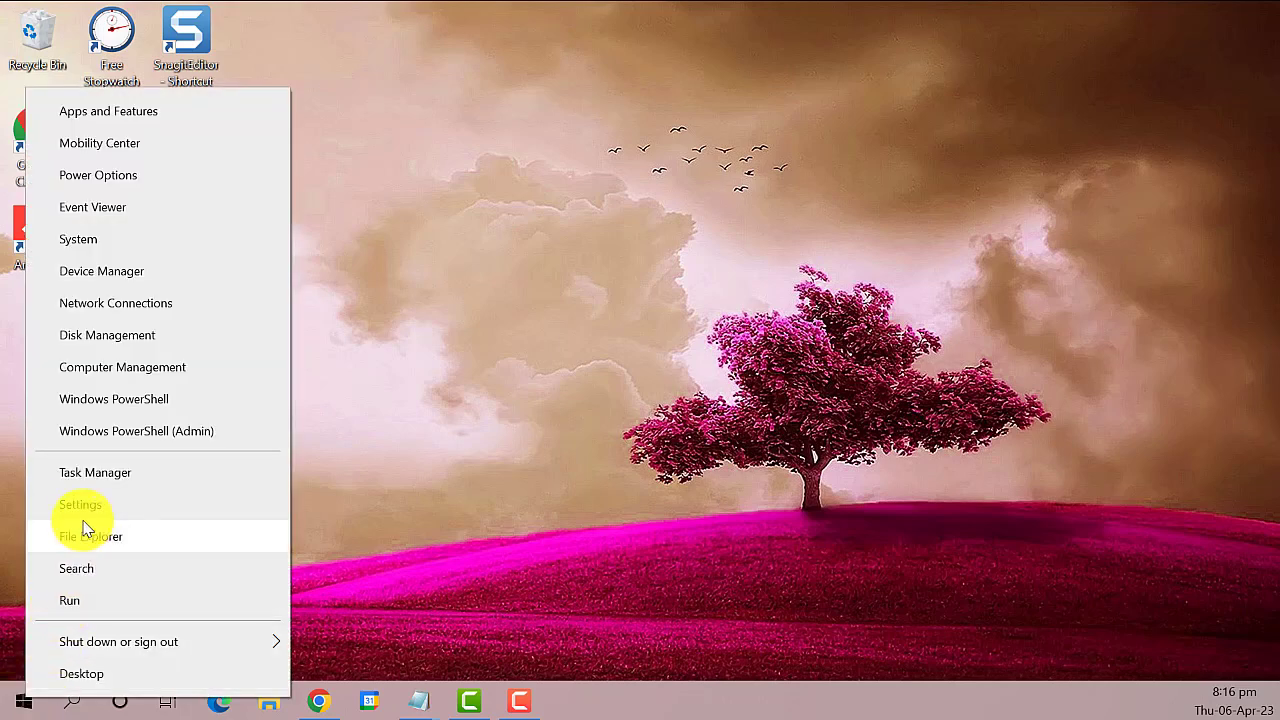
mouse_move(132, 504)
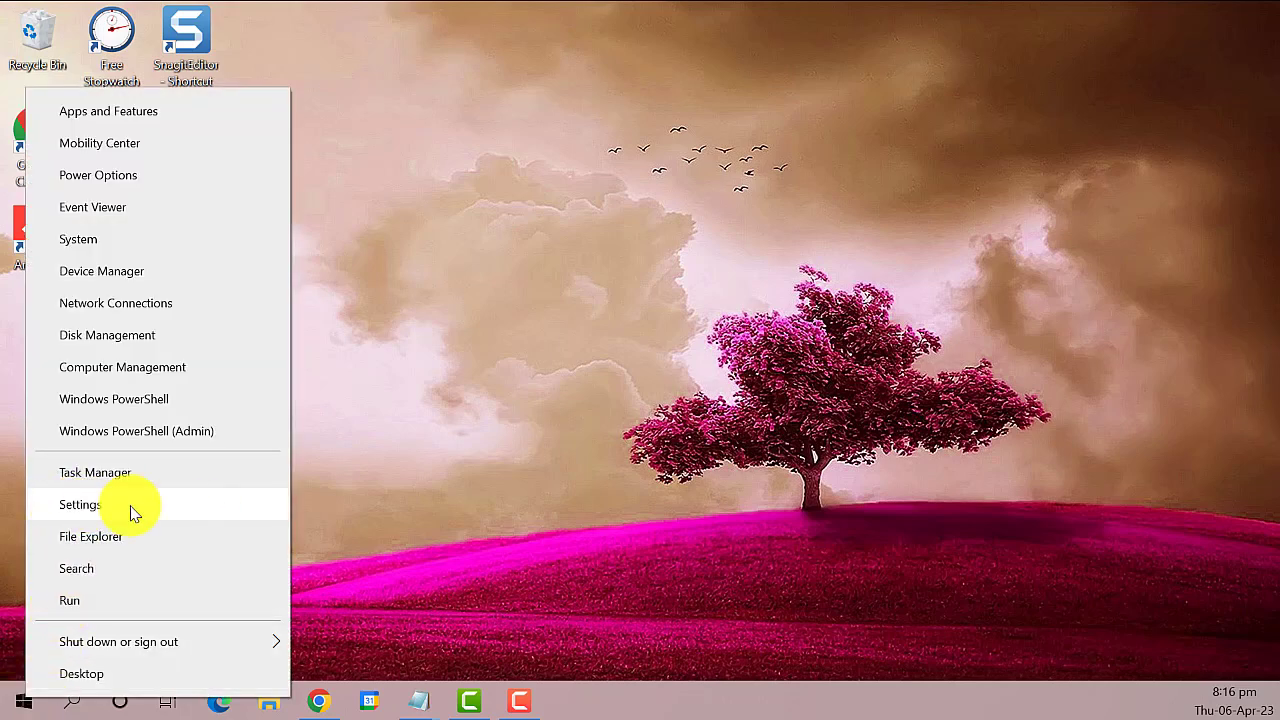
left_click(80, 504)
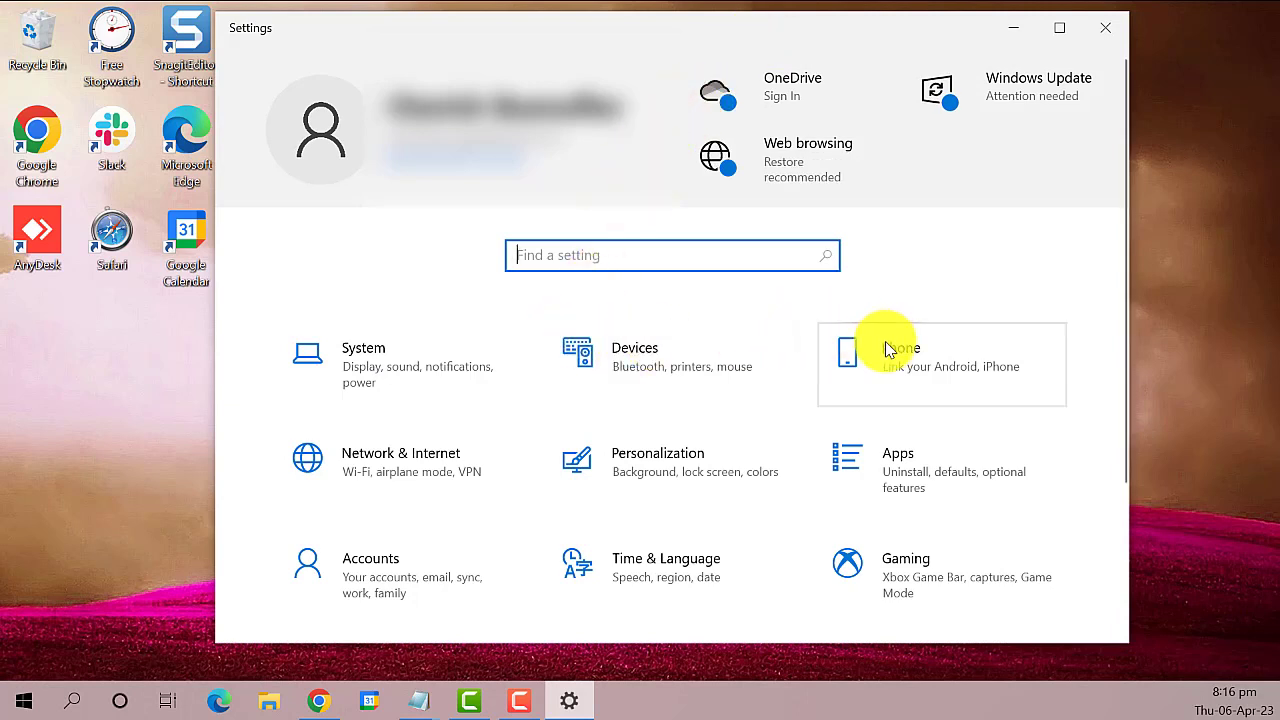
mouse_move(1008, 438)
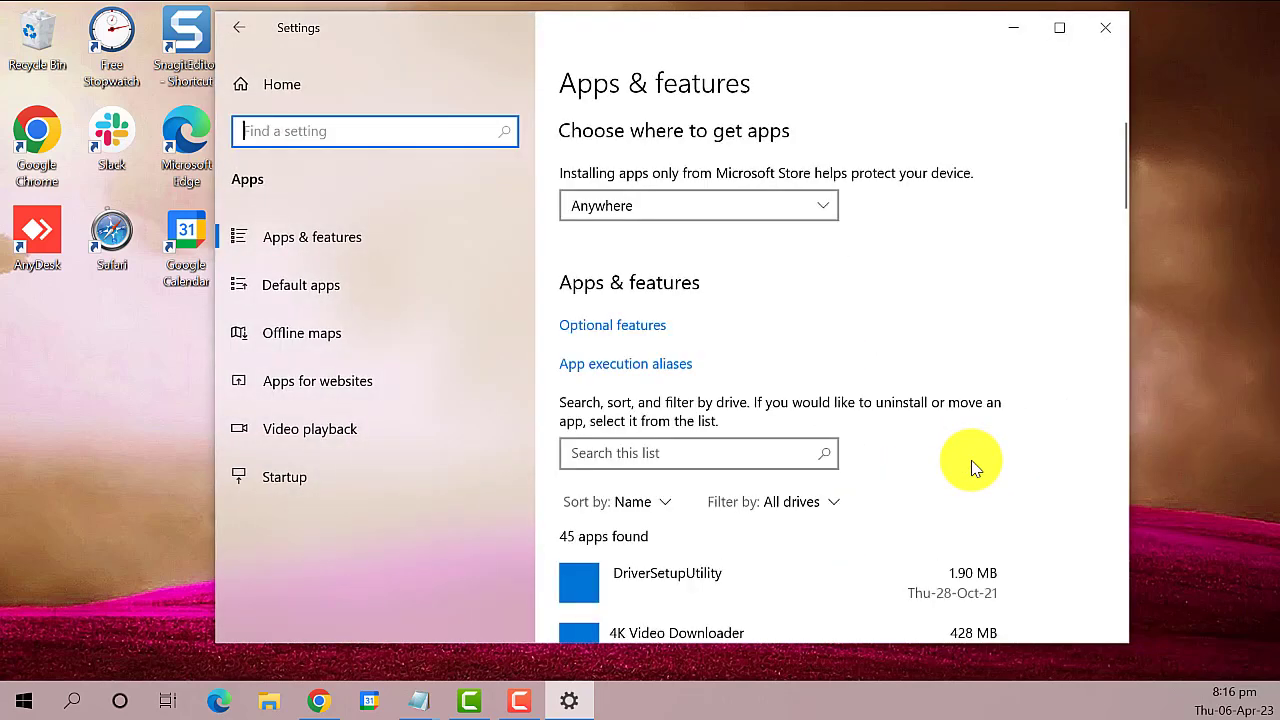
mouse_move(932, 424)
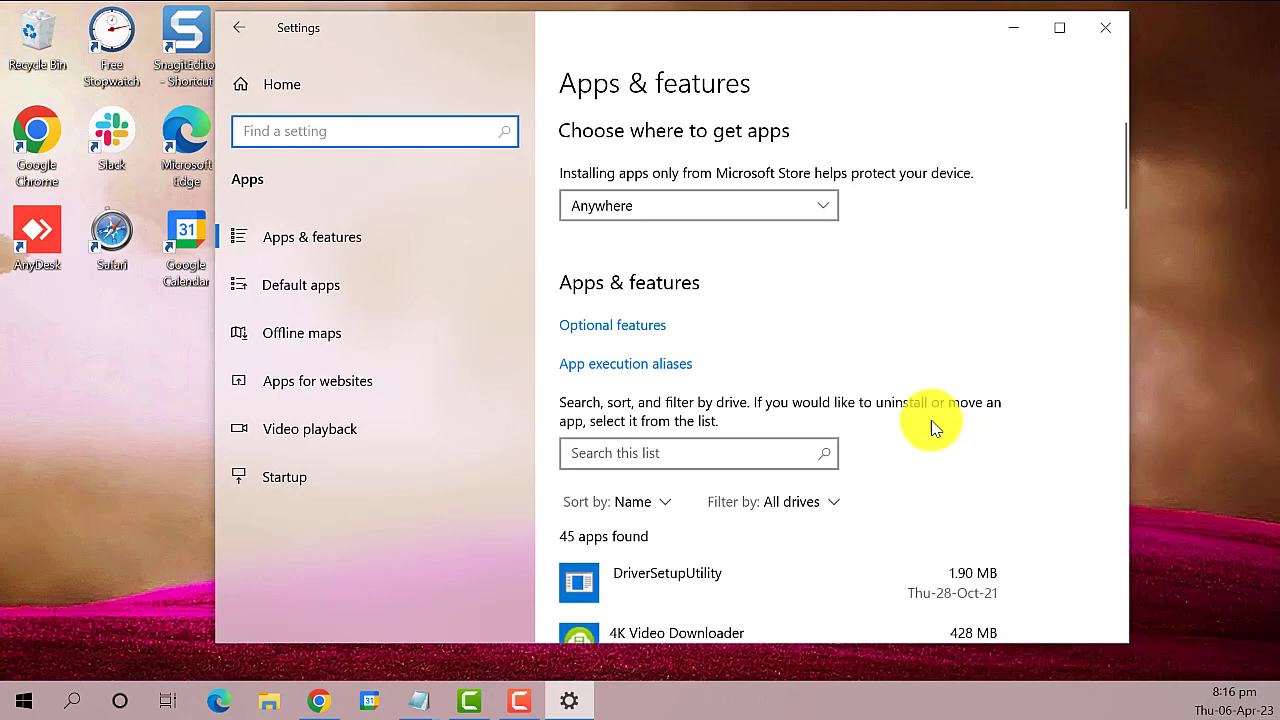
Step: Locate Microsoft Edge in the app list and choose Modify to get the repair prompt
scroll("down", 3)
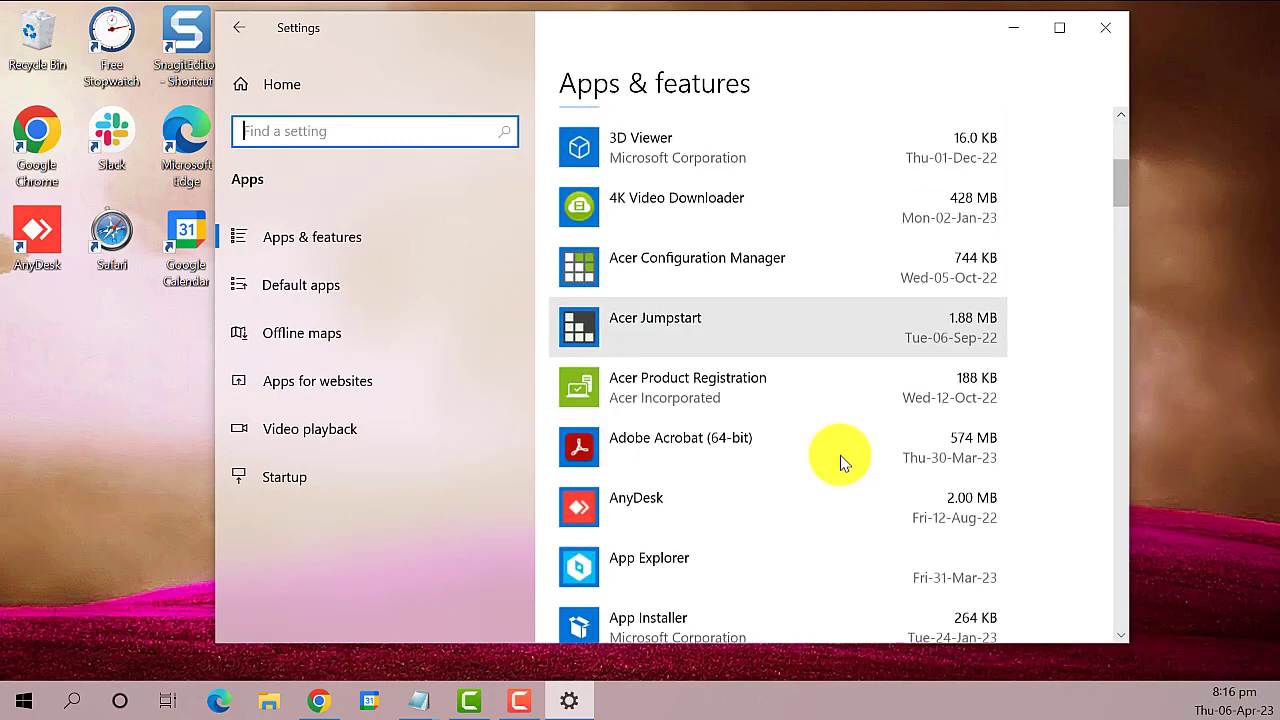
scroll("down", 3)
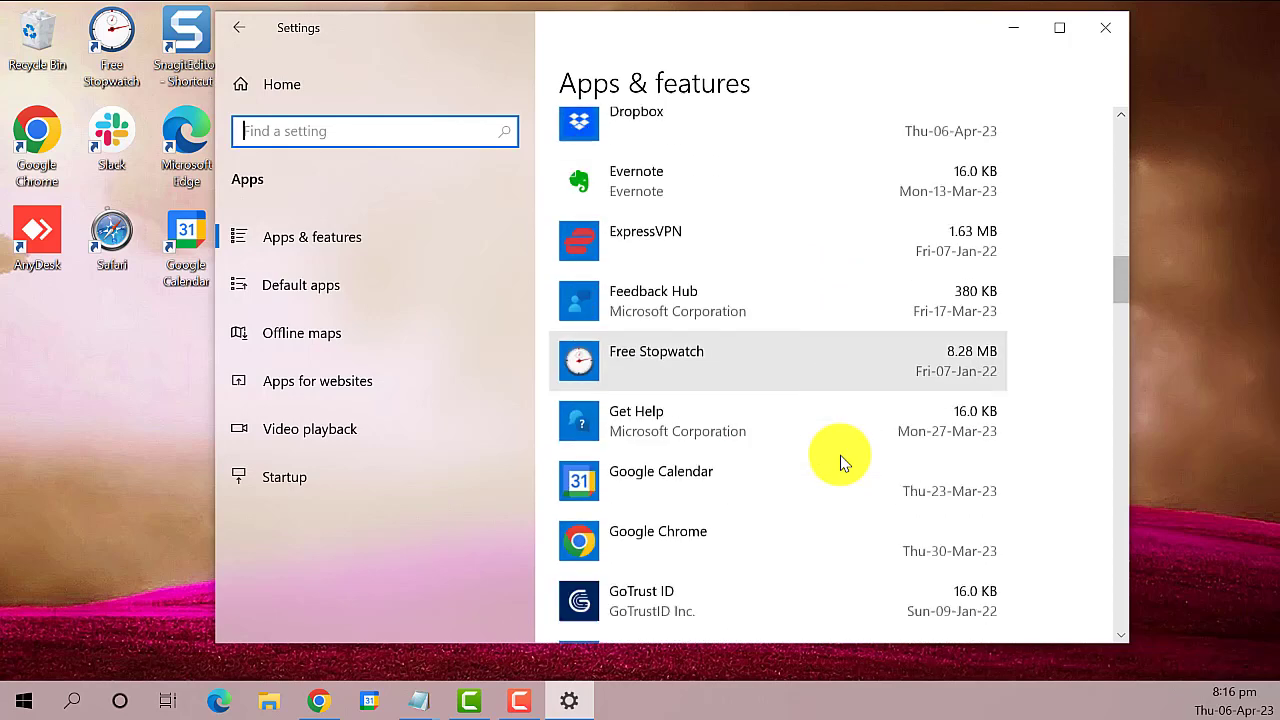
scroll("down", 3)
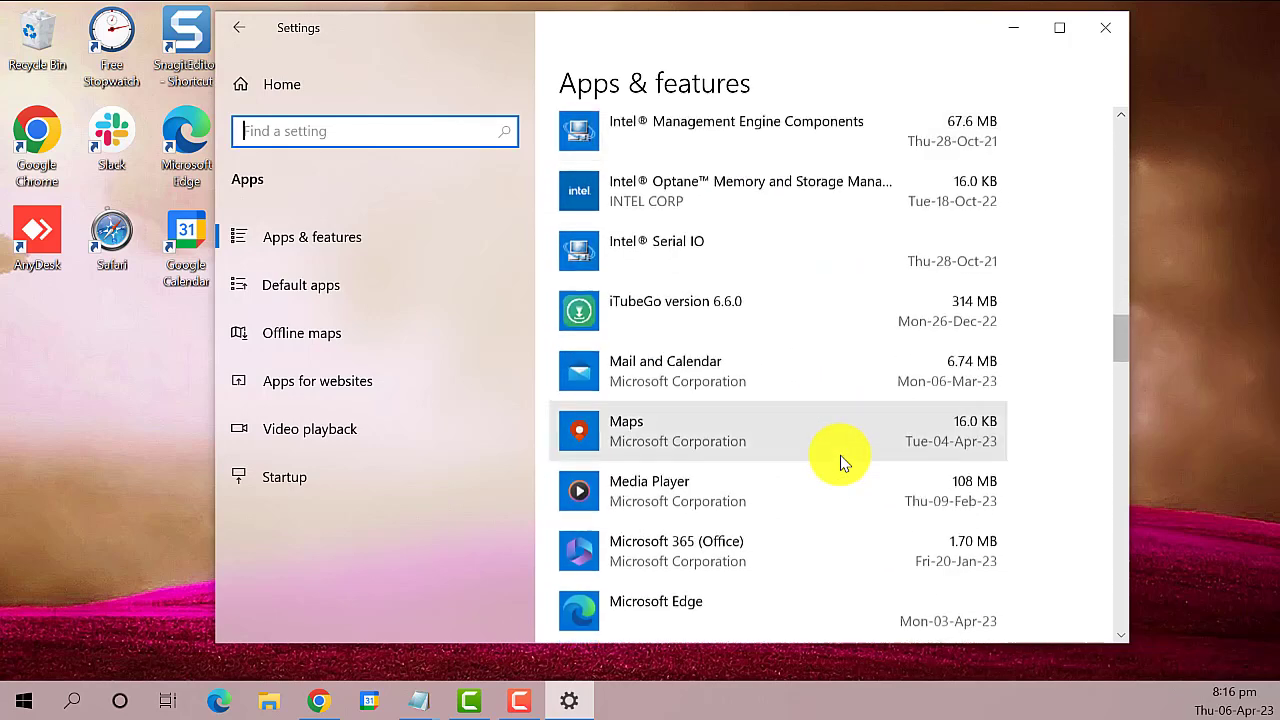
scroll("down", 3)
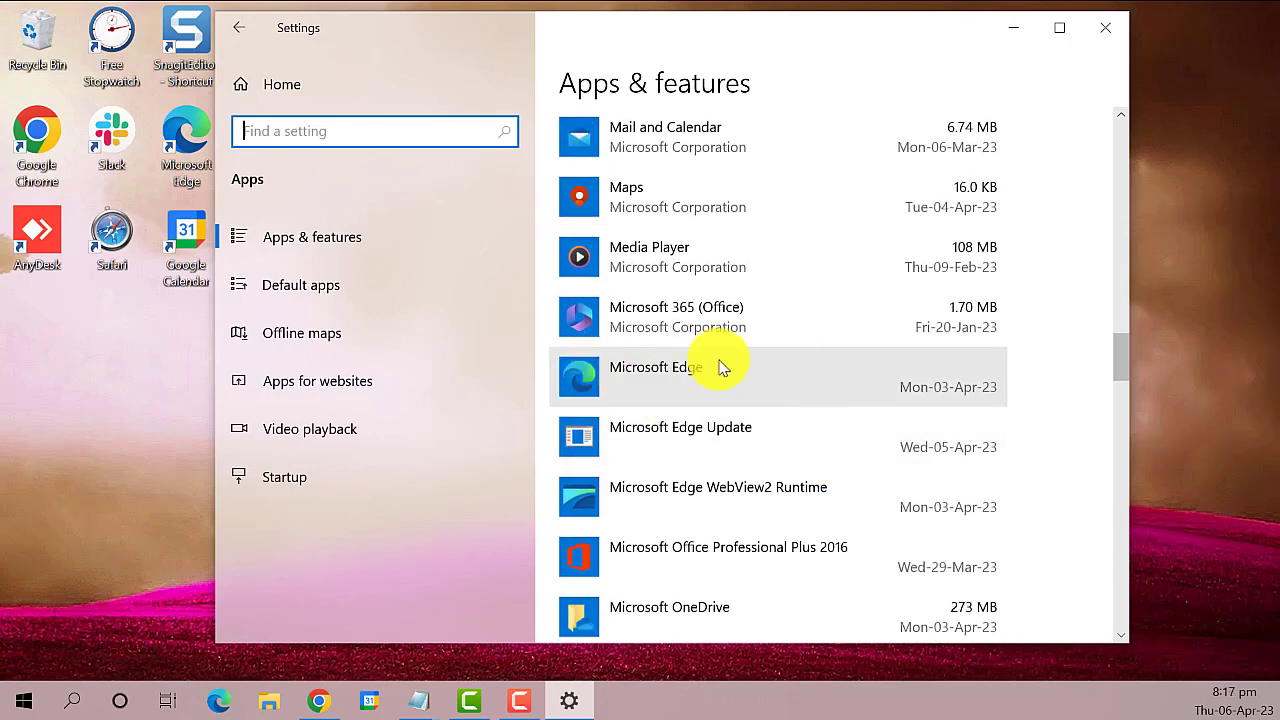
left_click(720, 376)
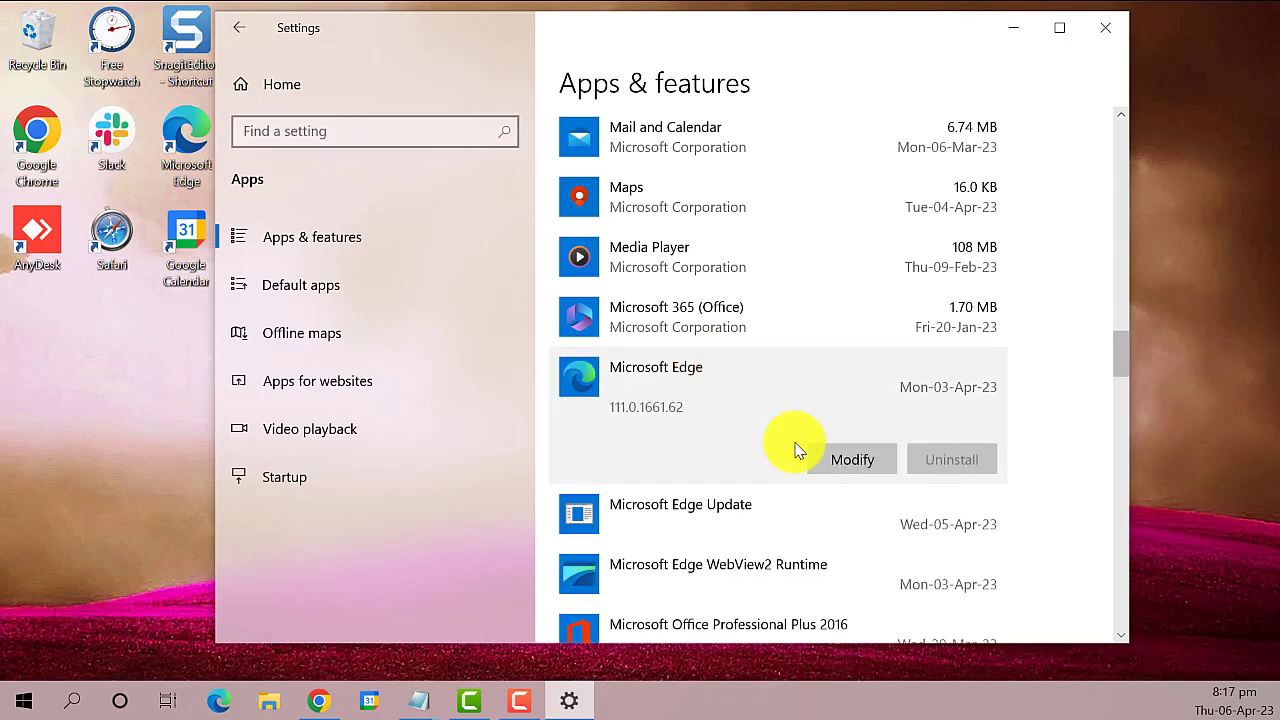
left_click(852, 458)
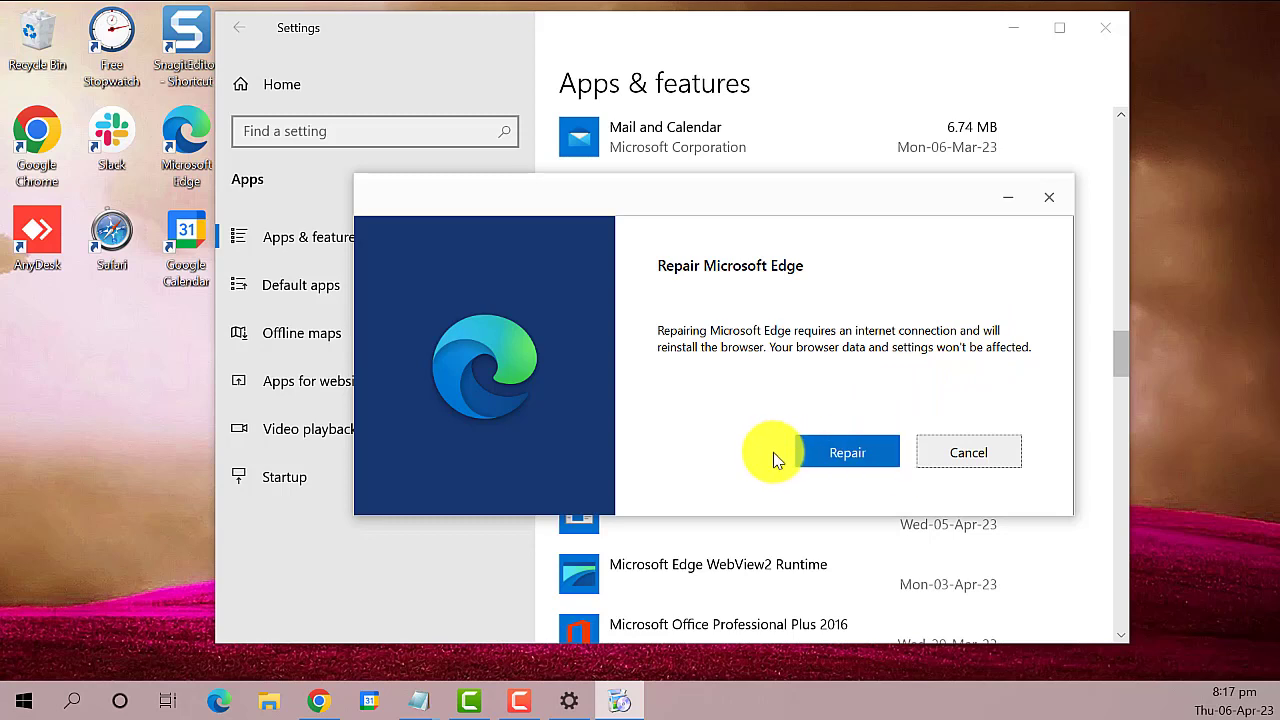
Step: Confirm Repair in the Repair Microsoft Edge dialog
left_click(846, 452)
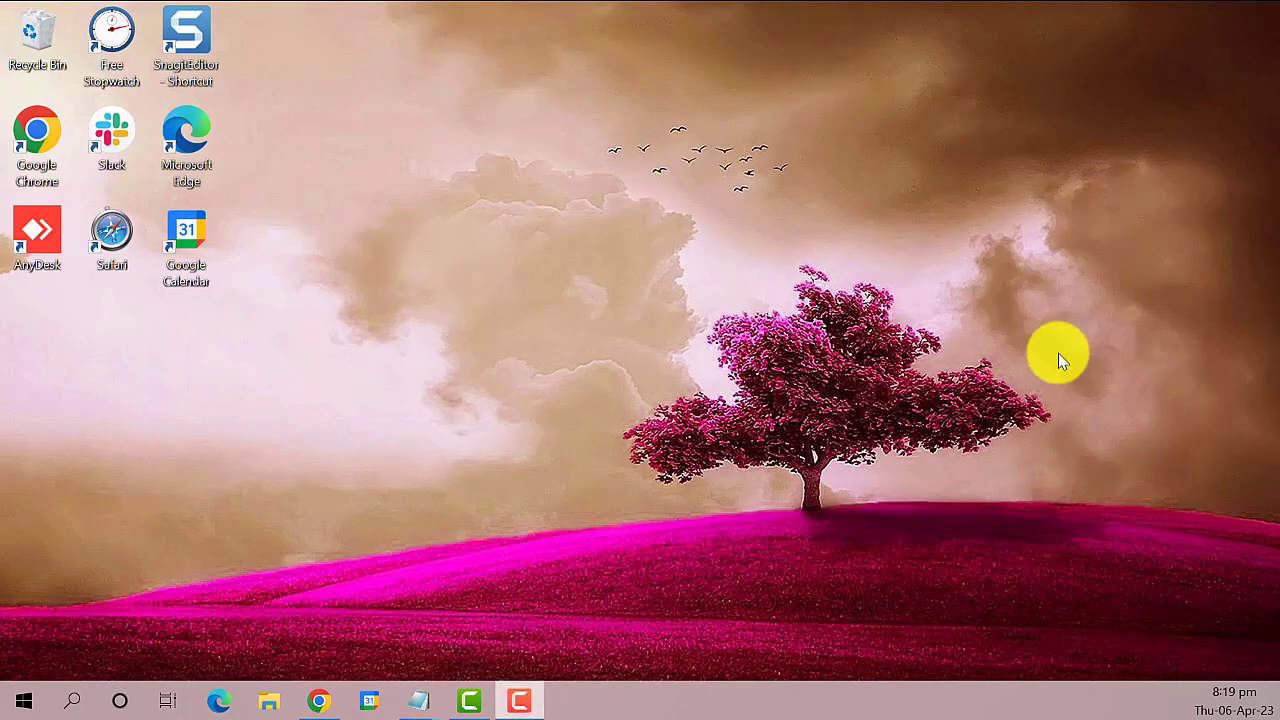
mouse_move(28, 690)
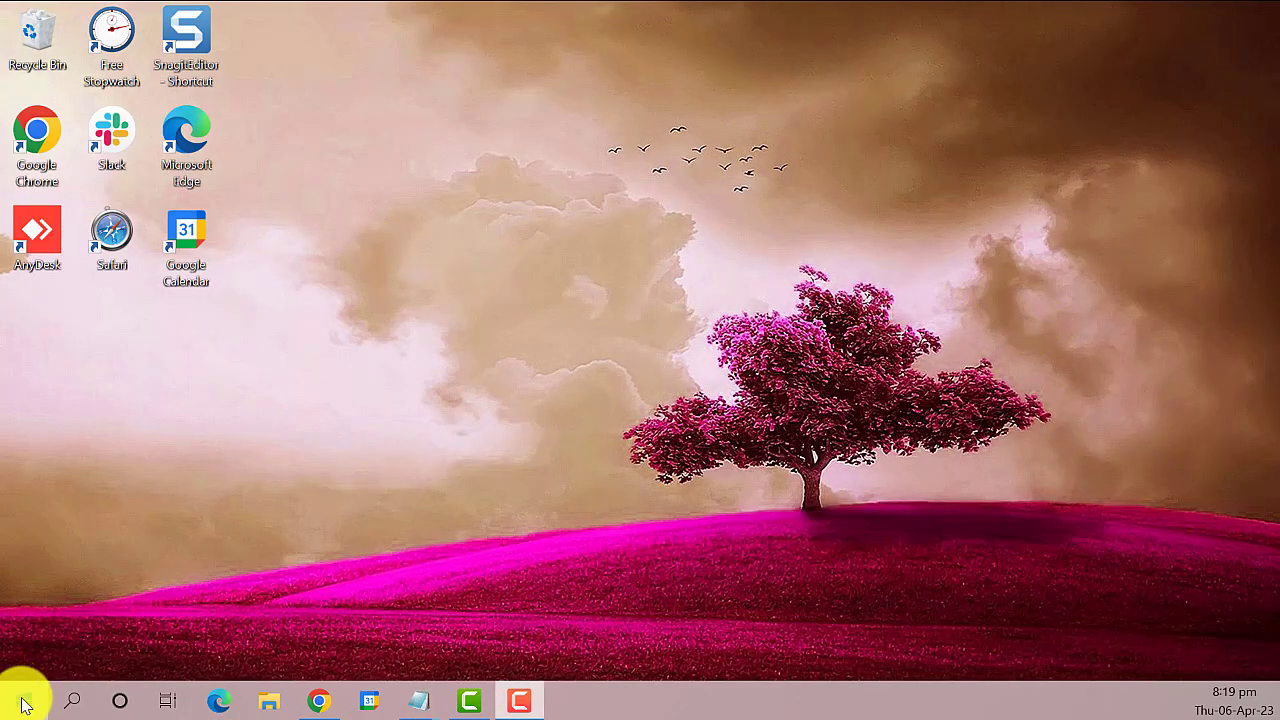
right_click(22, 692)
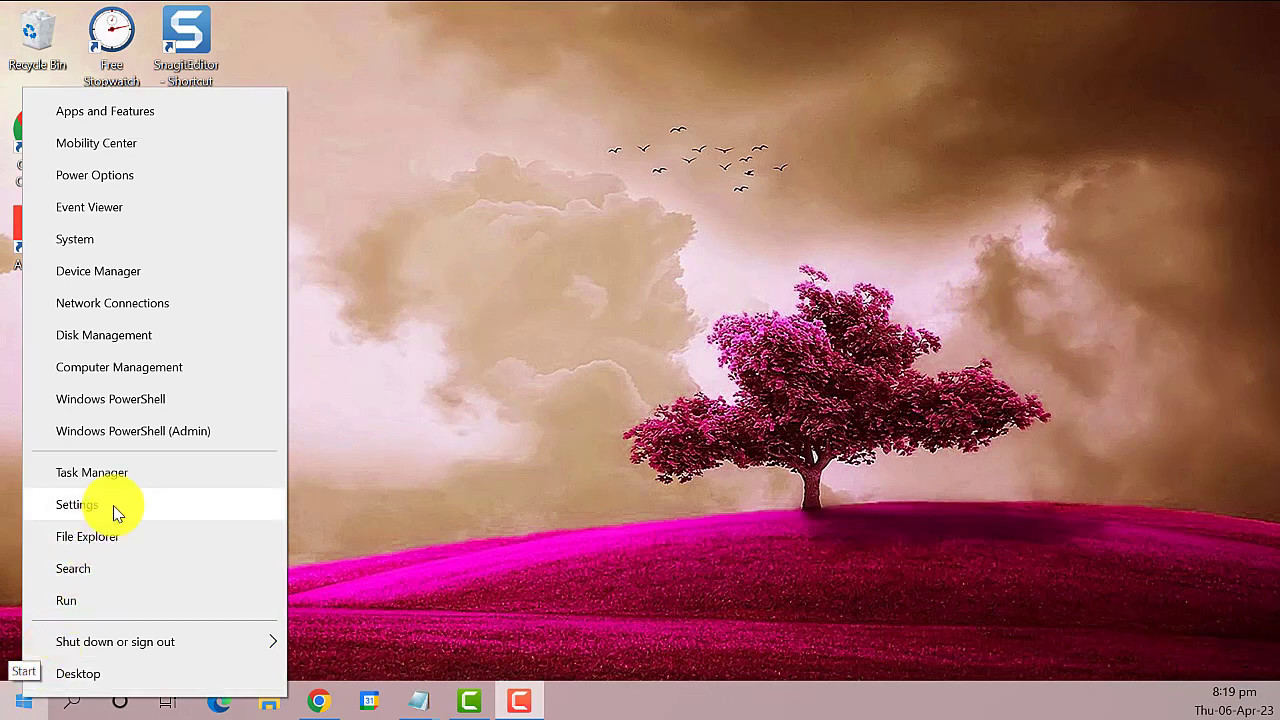
left_click(76, 504)
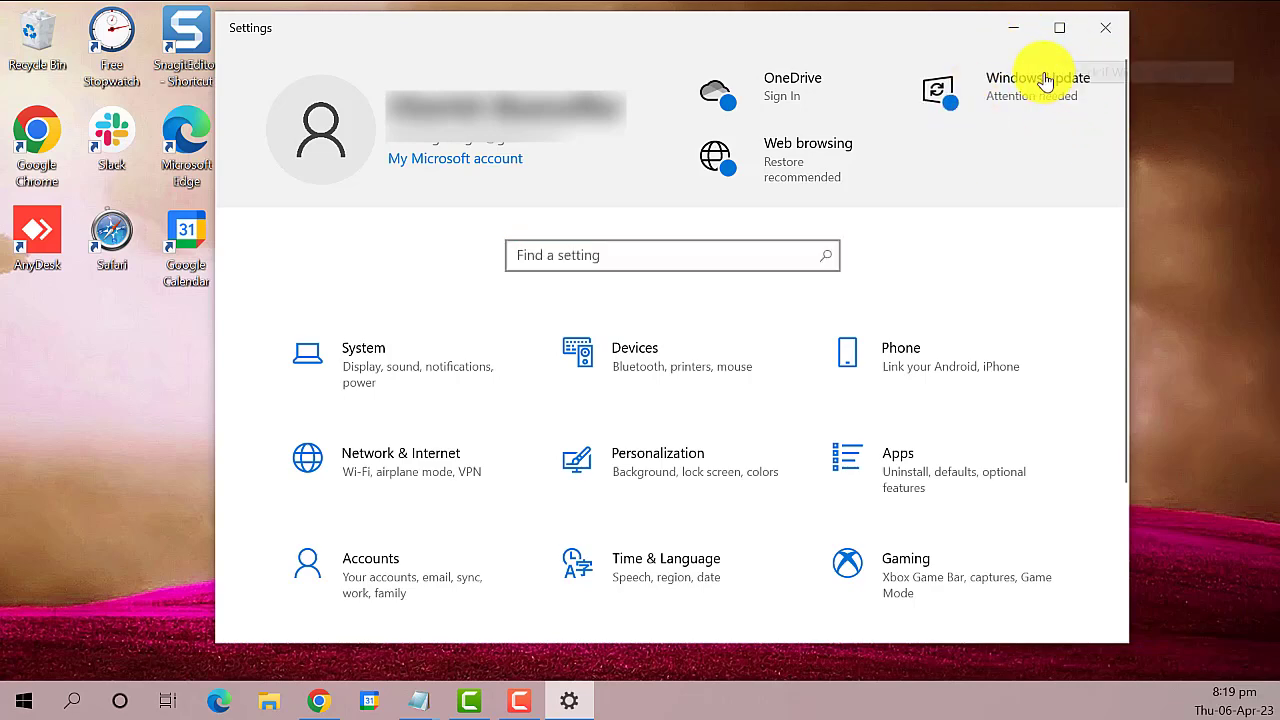
left_click(1024, 82)
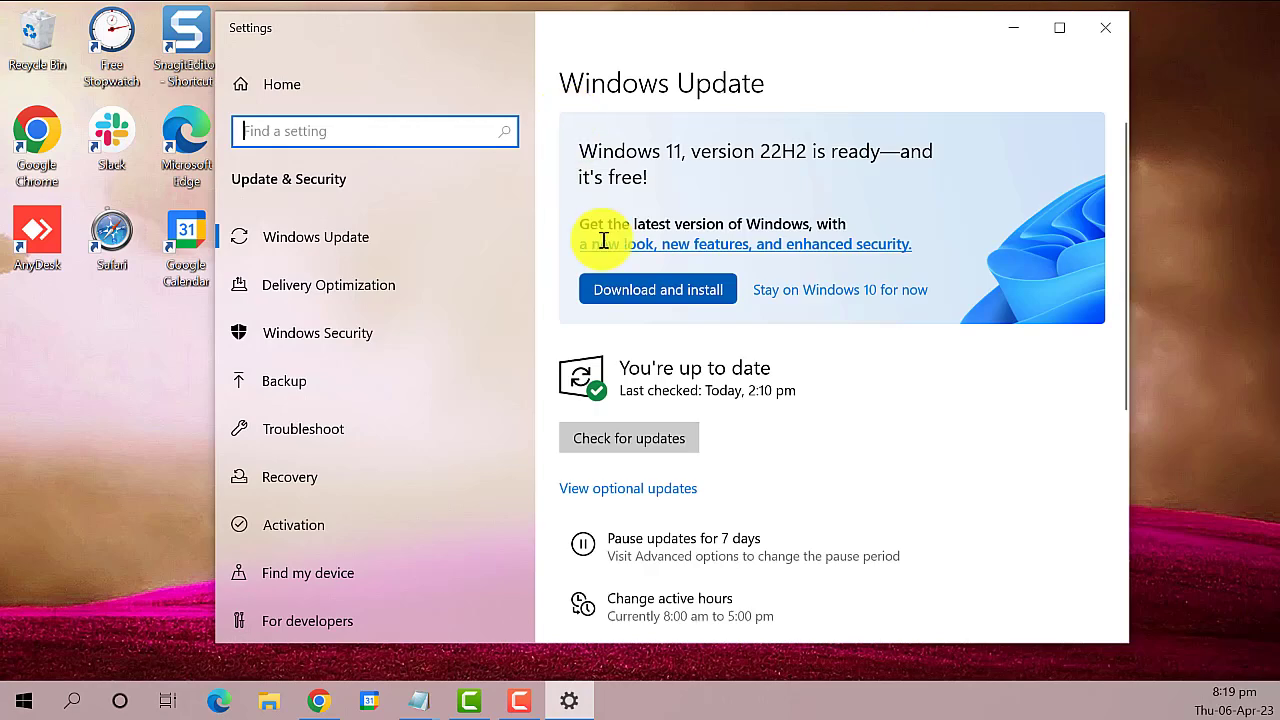
mouse_move(732, 372)
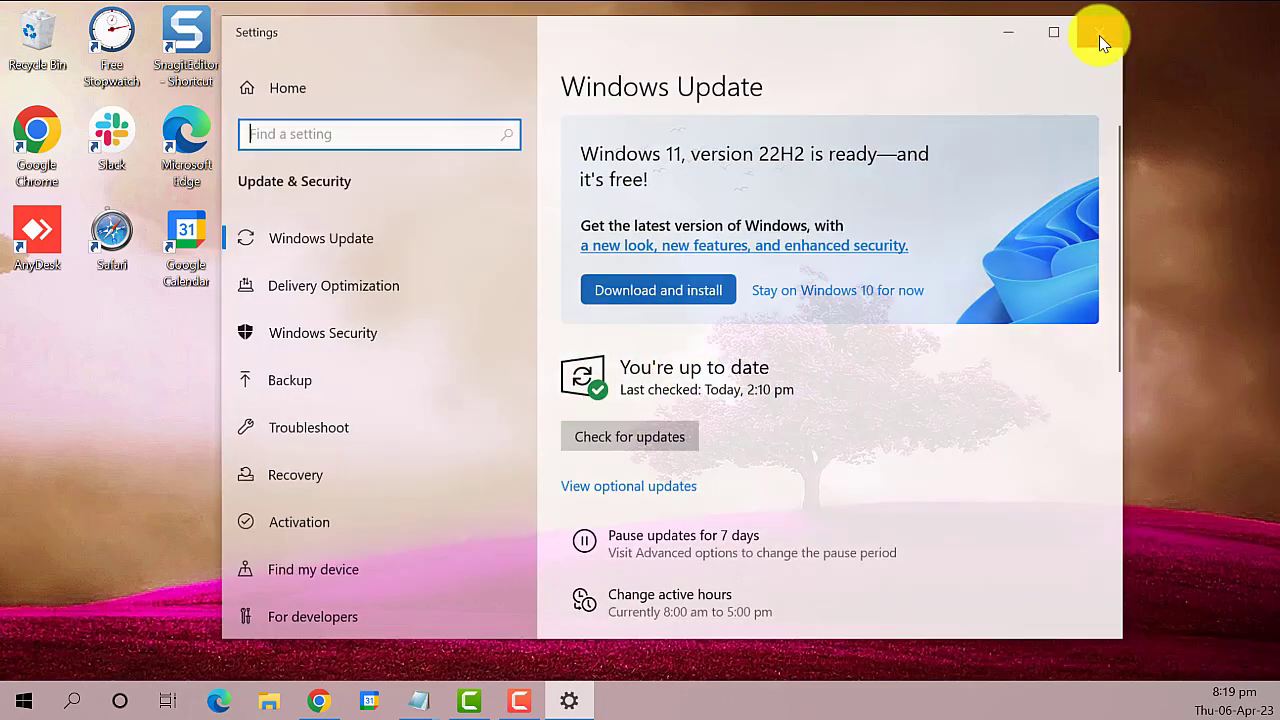
left_click(1088, 32)
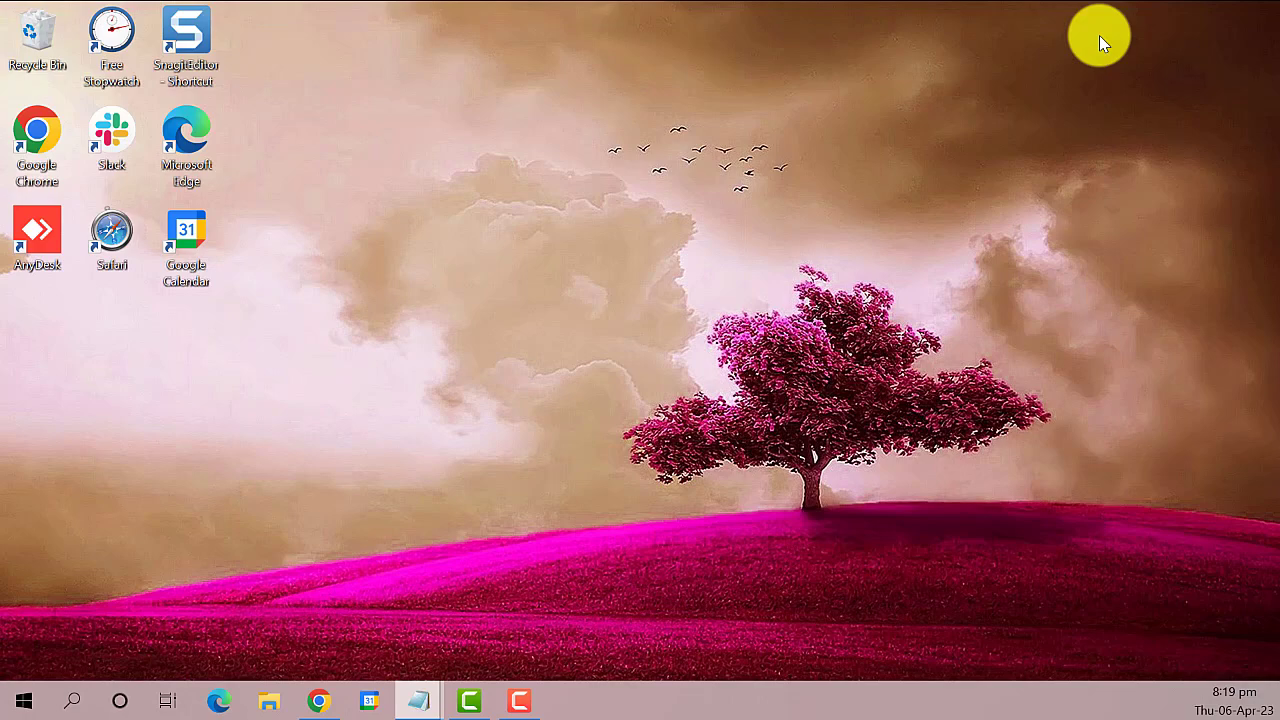